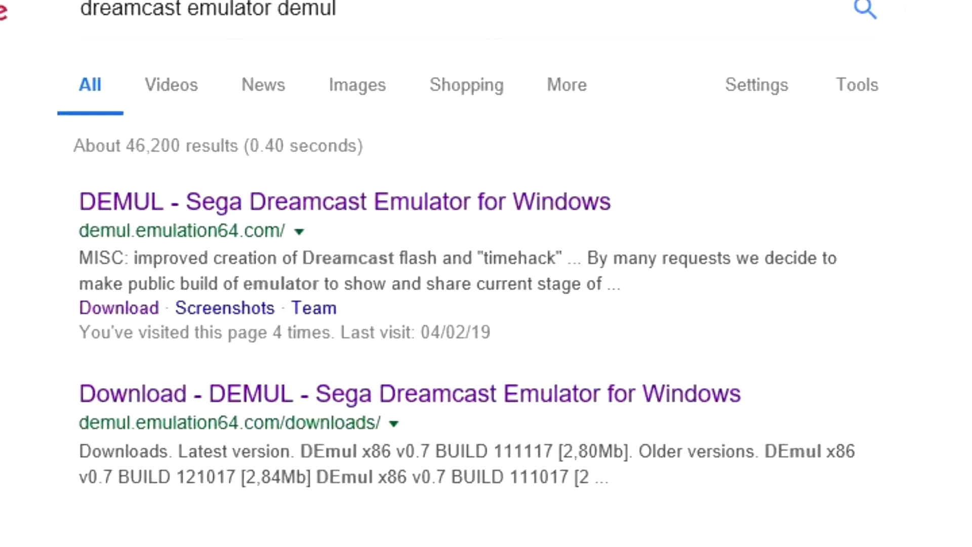
Open the 'DEMUL - Sega Dreamcast Emulator for Windows' search result
{"action": "left_click", "coordinate": [345, 202]}
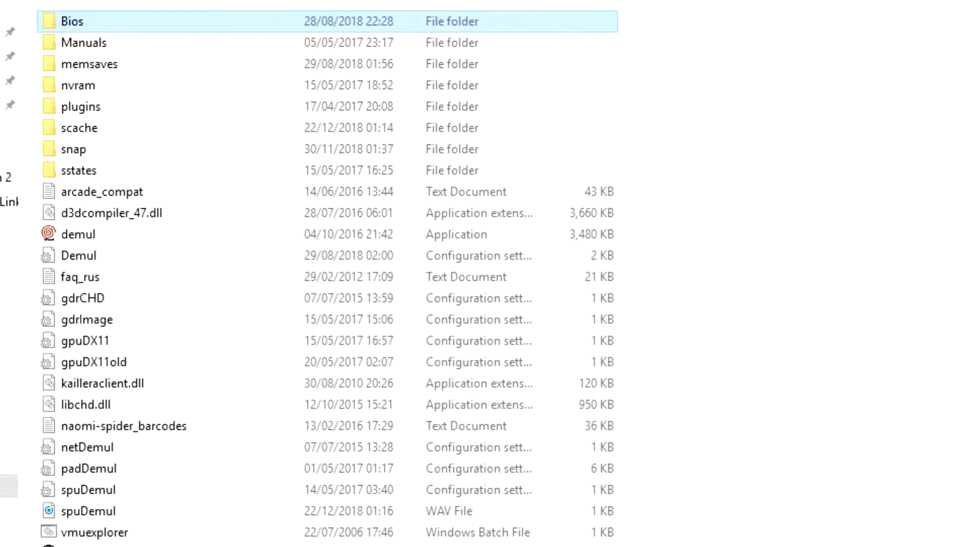
Open the extracted Demul folder and start the demul application
{"action": "double_click", "coordinate": [78, 234]}
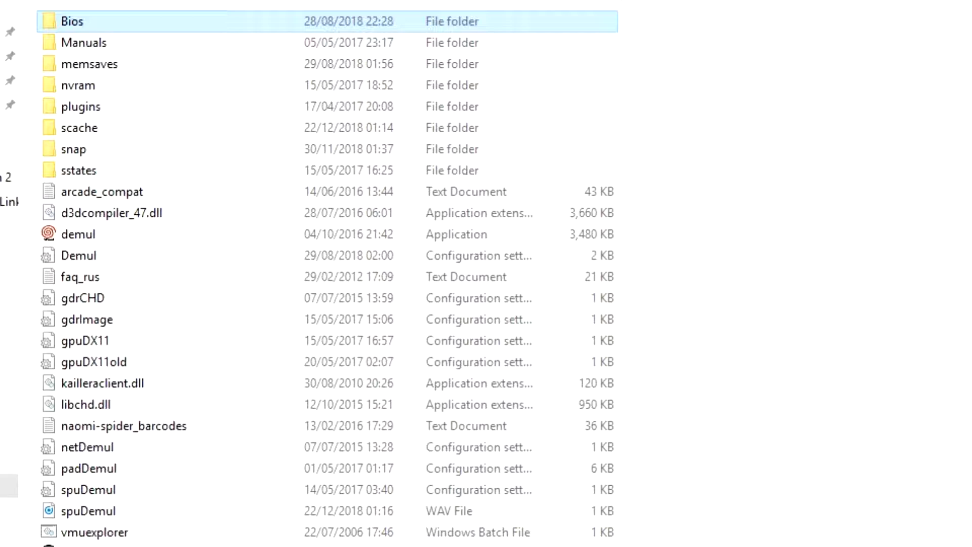
{"action": "left_click", "coordinate": [276, 78]}
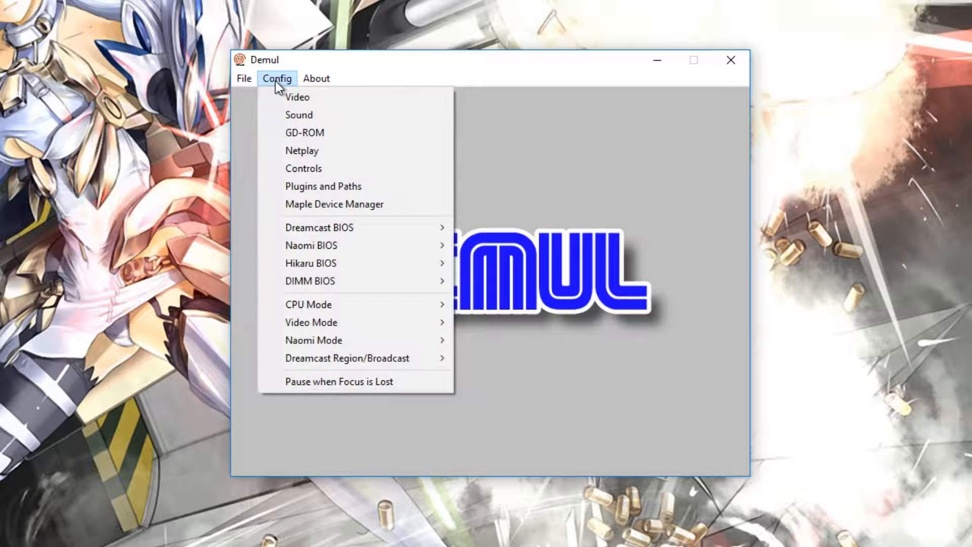
{"action": "left_click", "coordinate": [298, 97]}
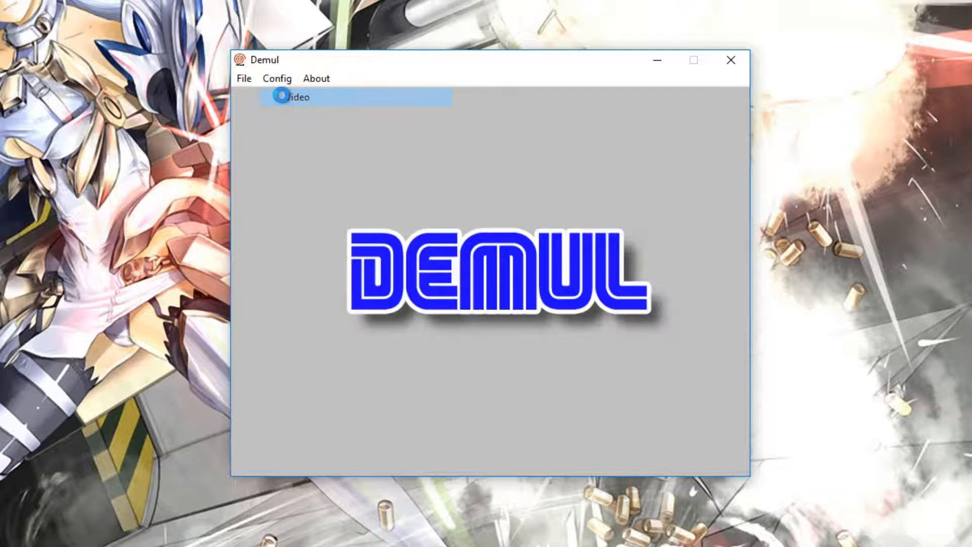
{"action": "left_click", "coordinate": [293, 97]}
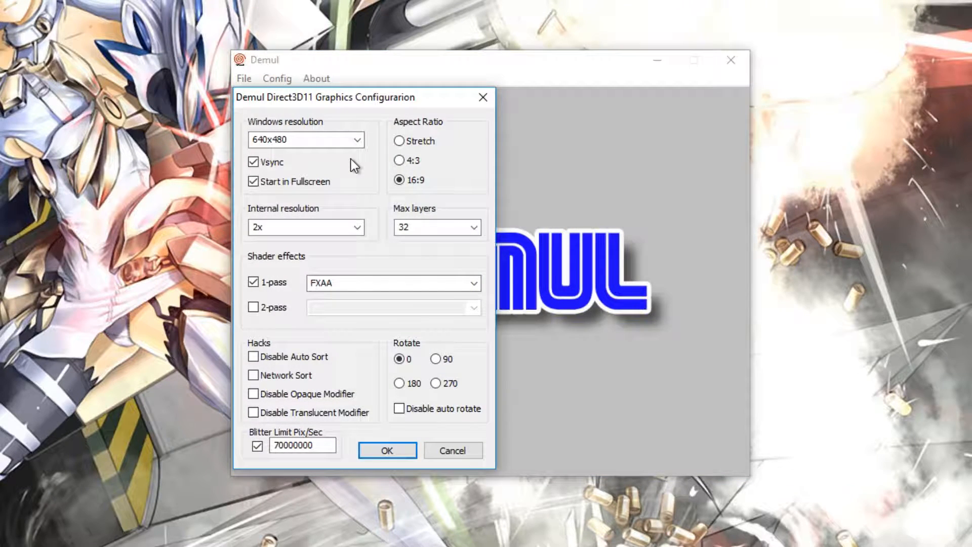
{"action": "mouse_move", "coordinate": [365, 240]}
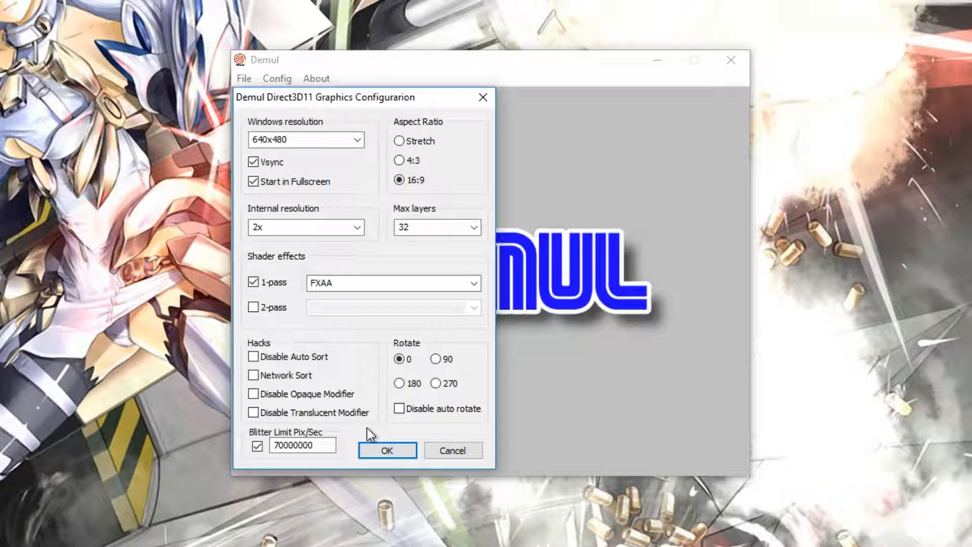
{"action": "mouse_move", "coordinate": [452, 450]}
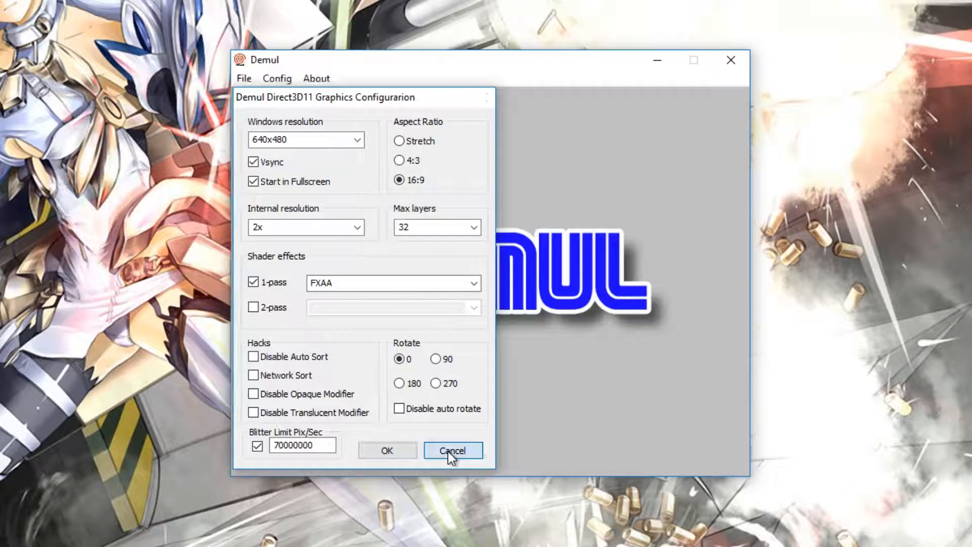
{"action": "left_click", "coordinate": [277, 78]}
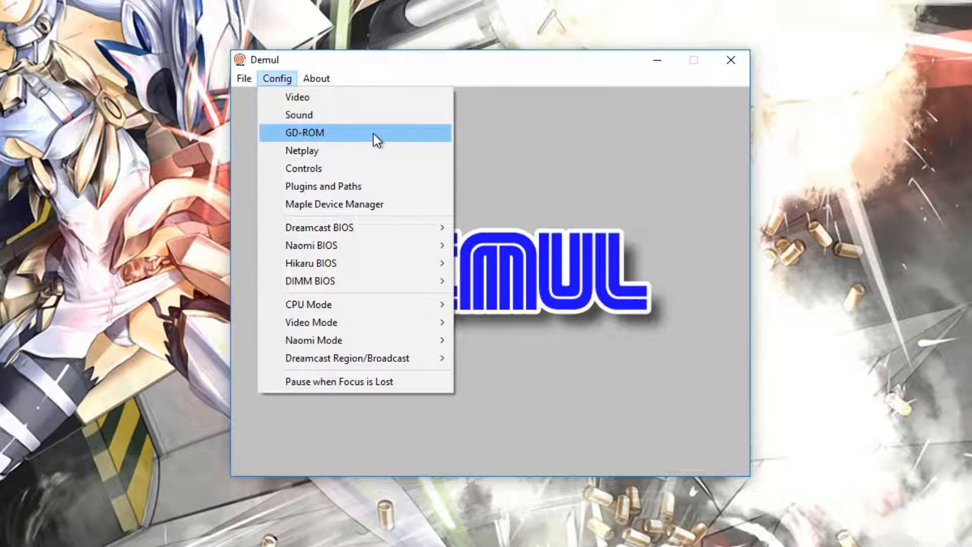
{"action": "mouse_move", "coordinate": [349, 136]}
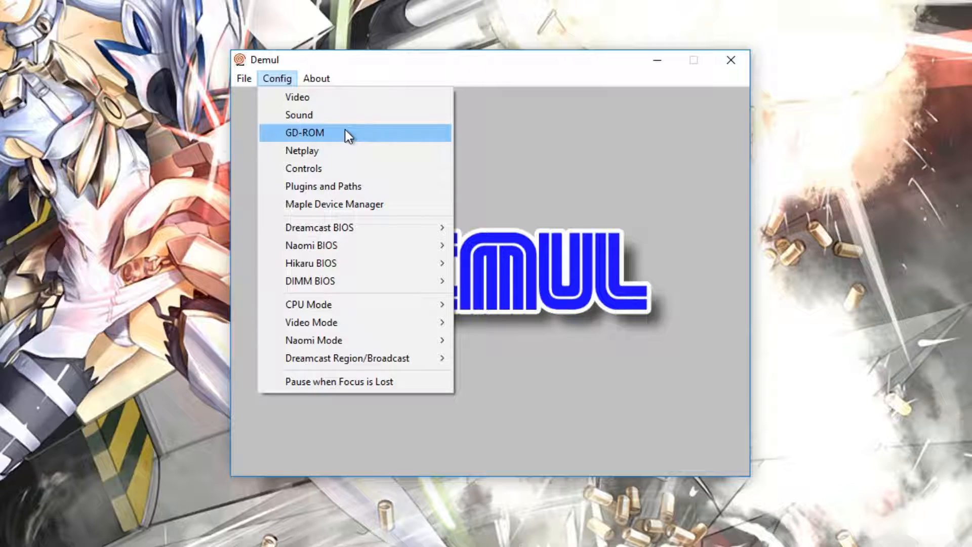
{"action": "left_click", "coordinate": [304, 132]}
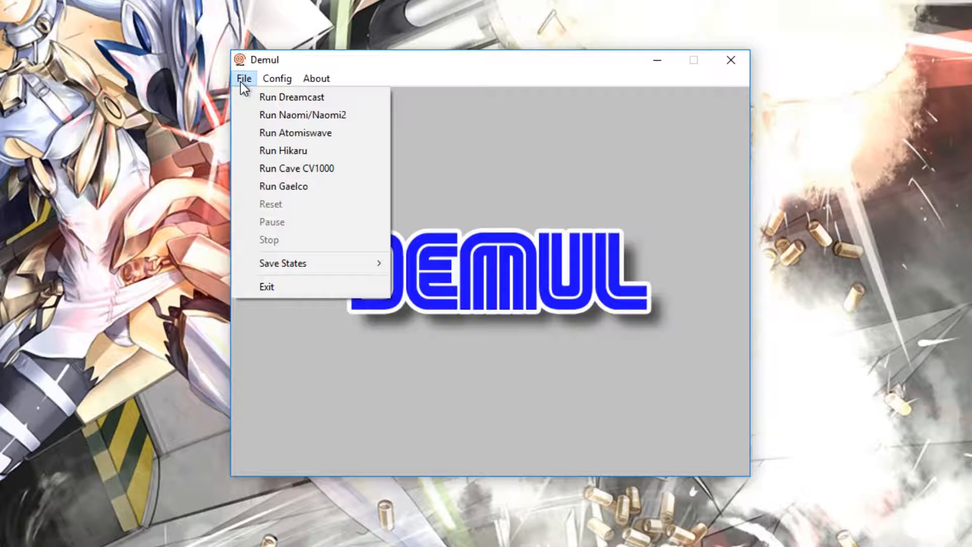
{"action": "mouse_move", "coordinate": [246, 91]}
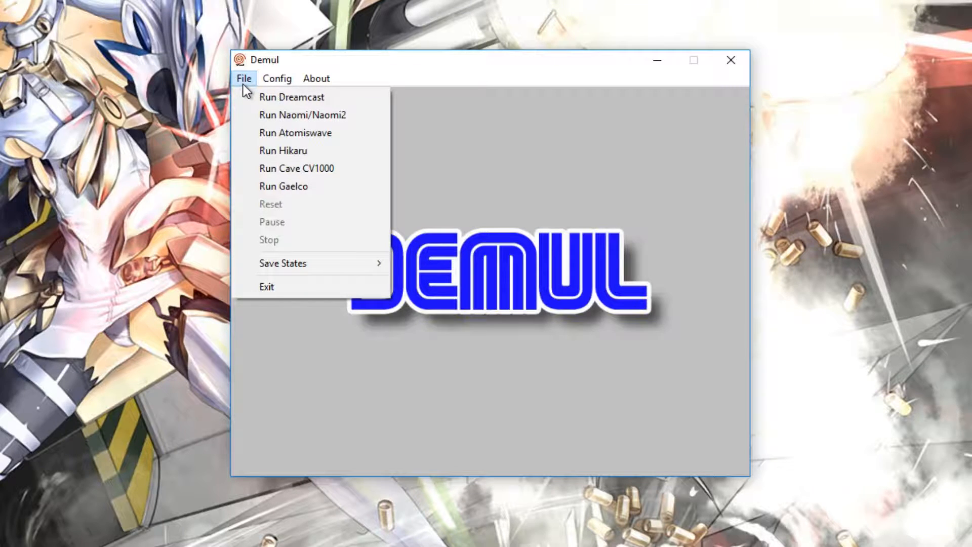
{"action": "mouse_move", "coordinate": [282, 262]}
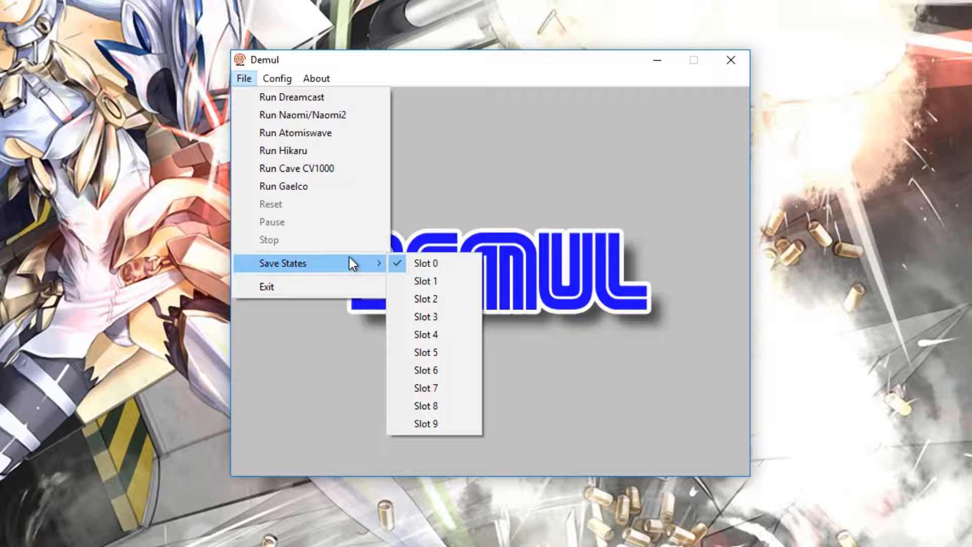
{"action": "mouse_move", "coordinate": [303, 115]}
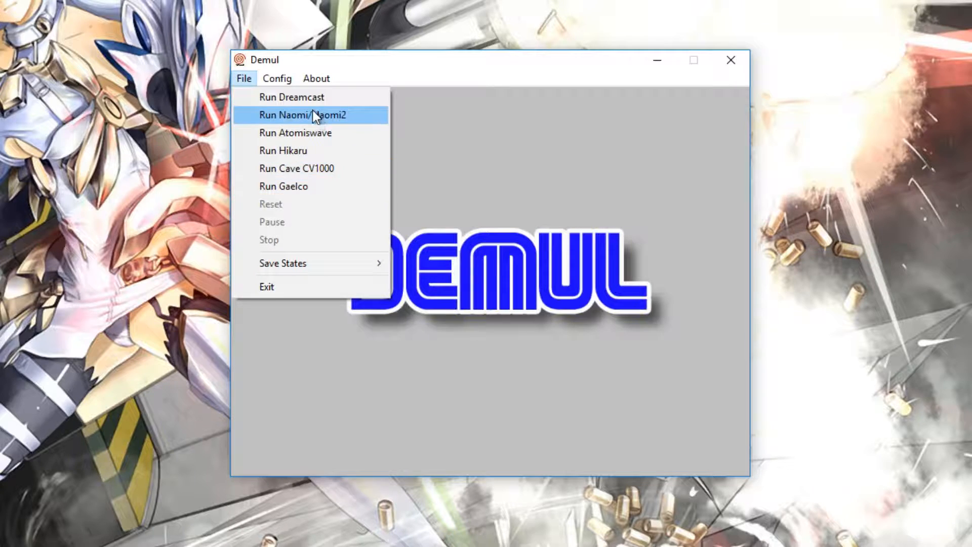
{"action": "left_click", "coordinate": [277, 78]}
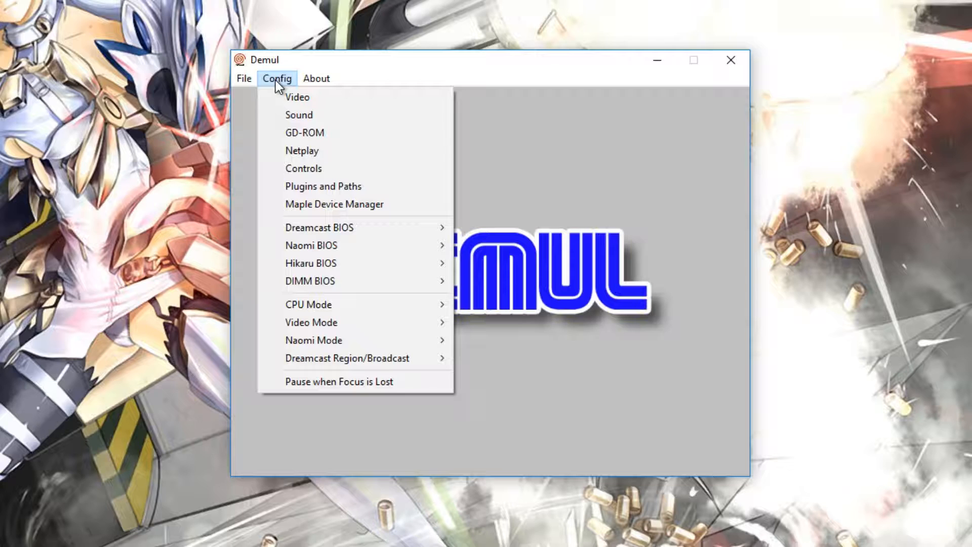
{"action": "mouse_move", "coordinate": [304, 168]}
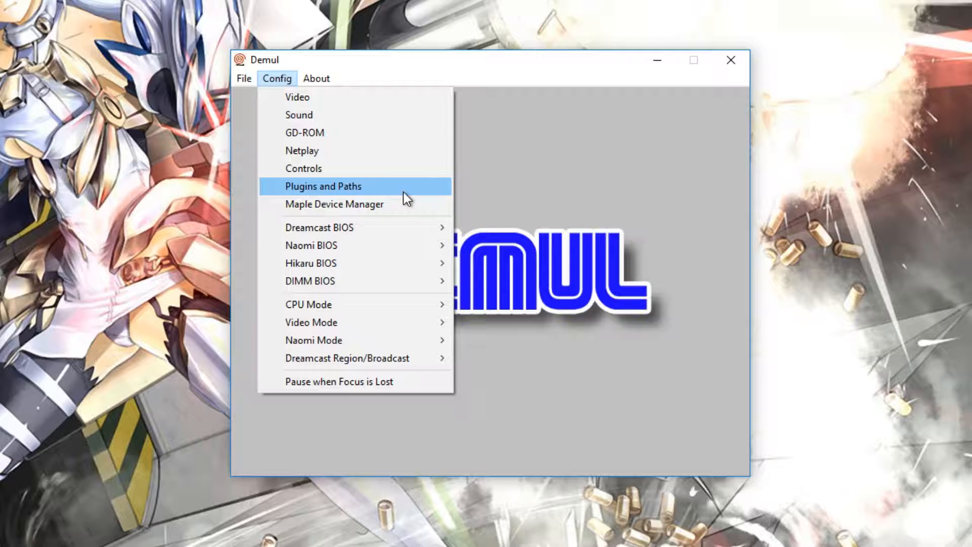
Open Plugins and Paths, browse the GD-ROM plugin choices, and close the dialog
{"action": "left_click", "coordinate": [323, 185]}
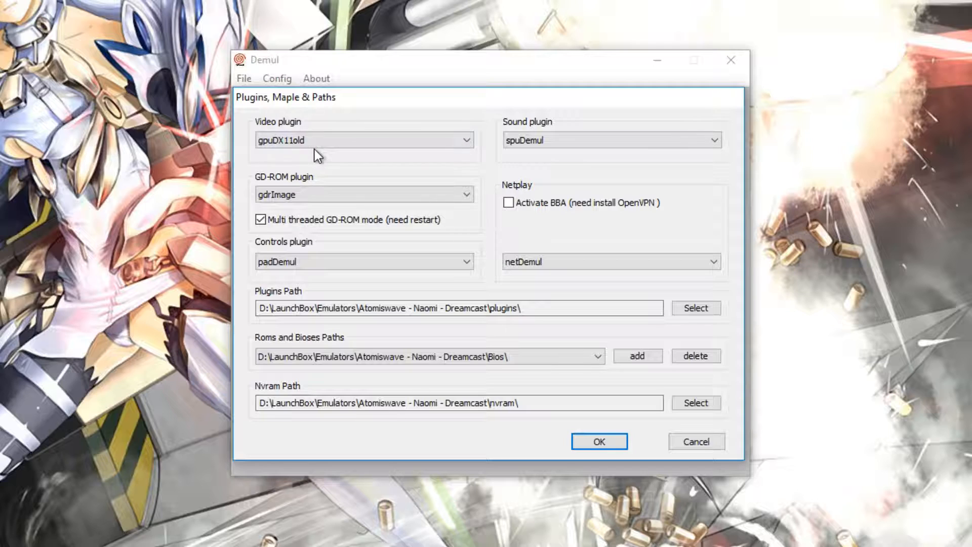
{"action": "mouse_move", "coordinate": [600, 154]}
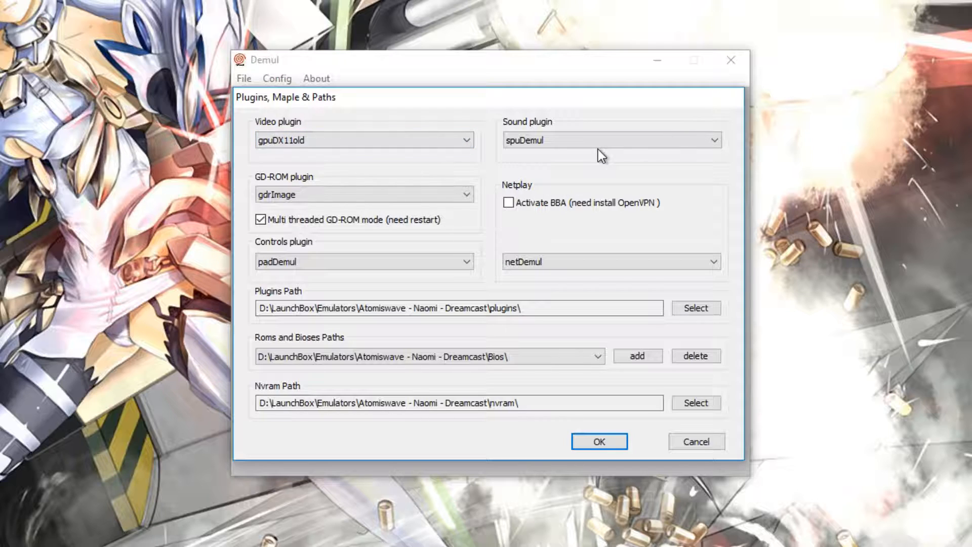
{"action": "left_click", "coordinate": [363, 194]}
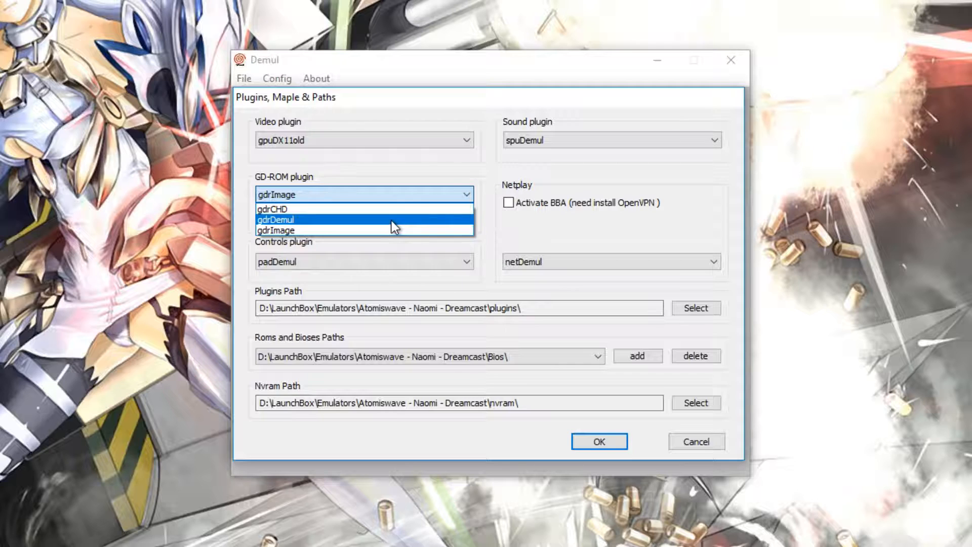
{"action": "mouse_move", "coordinate": [403, 209]}
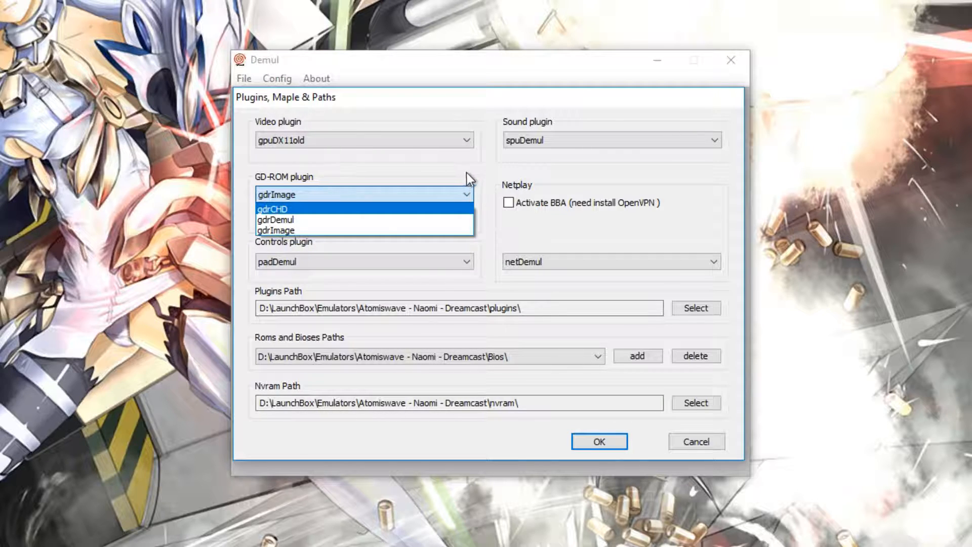
{"action": "left_click", "coordinate": [276, 230]}
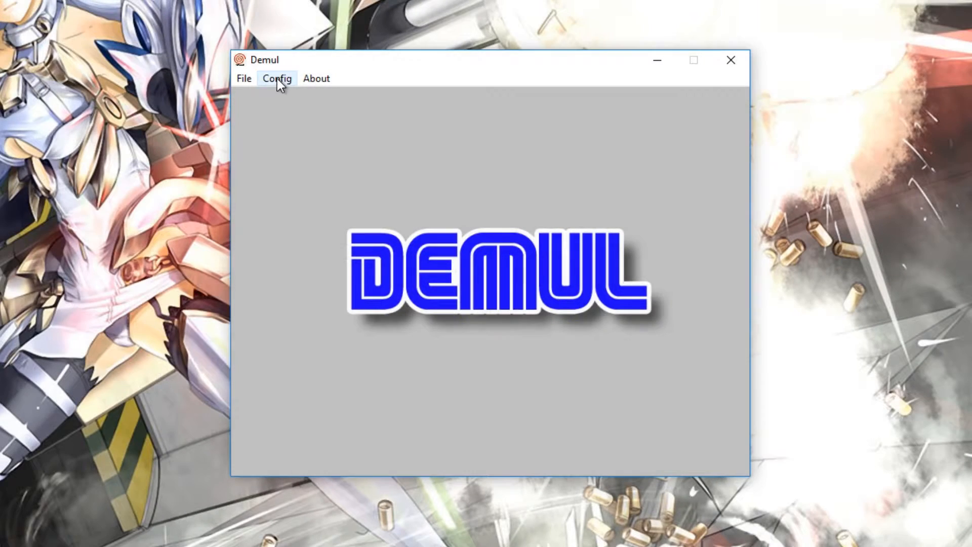
{"action": "left_click", "coordinate": [277, 79]}
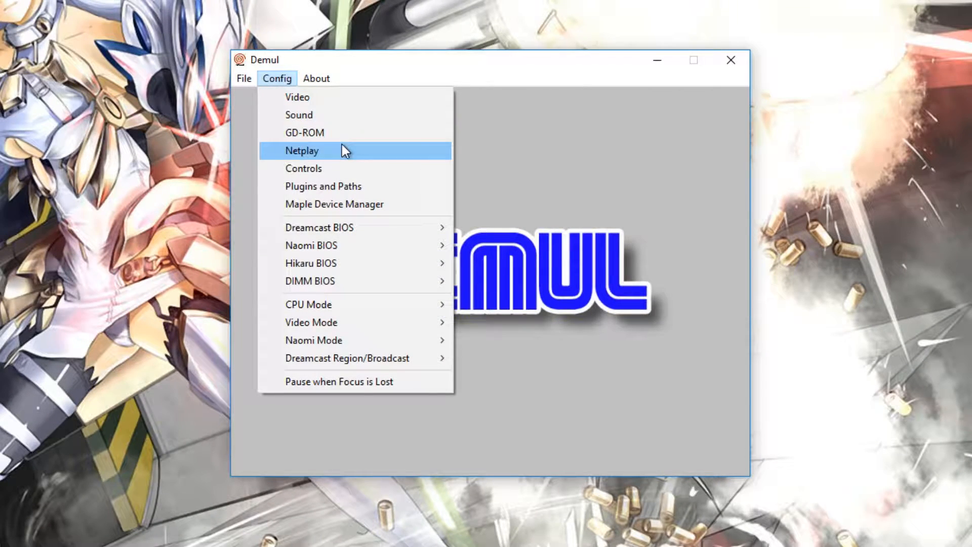
{"action": "left_click", "coordinate": [304, 168]}
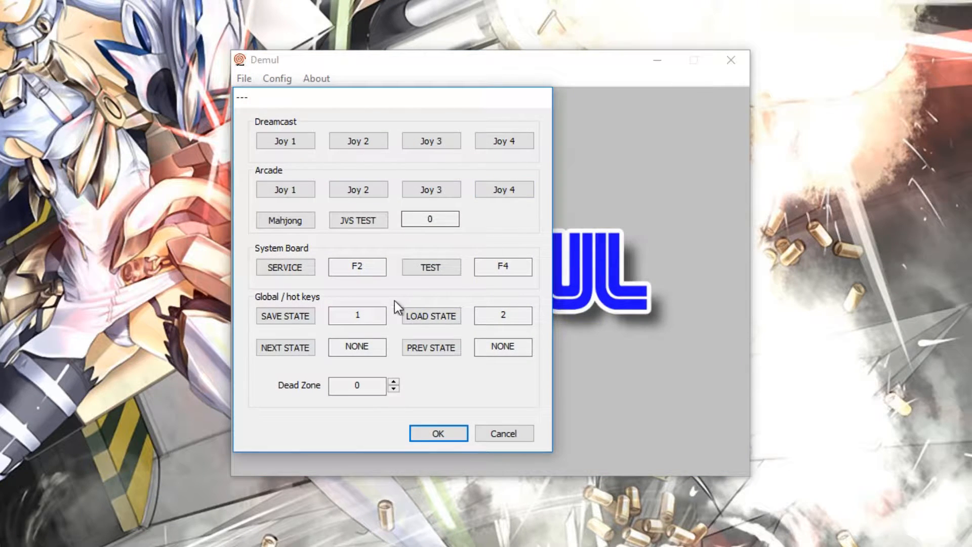
{"action": "mouse_move", "coordinate": [502, 432]}
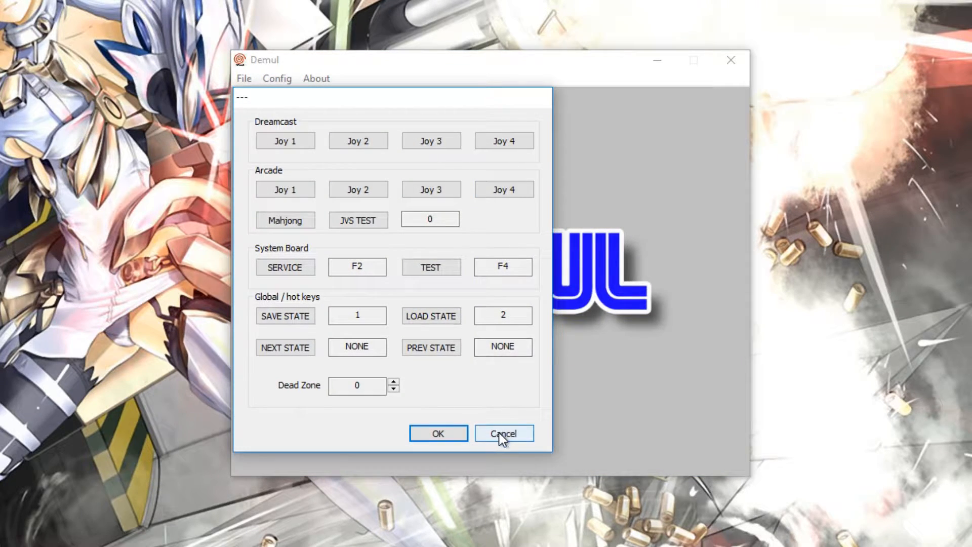
{"action": "left_click", "coordinate": [503, 433]}
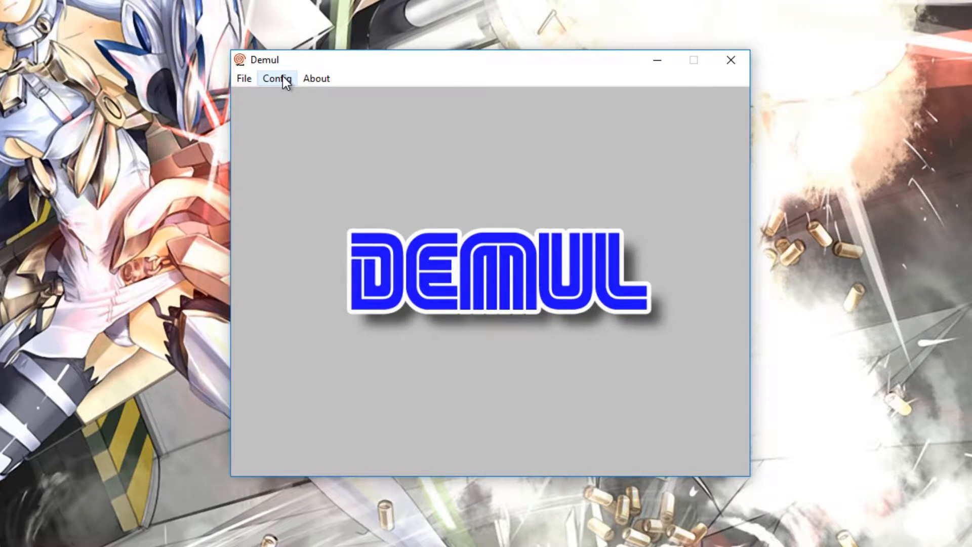
{"action": "mouse_move", "coordinate": [627, 93]}
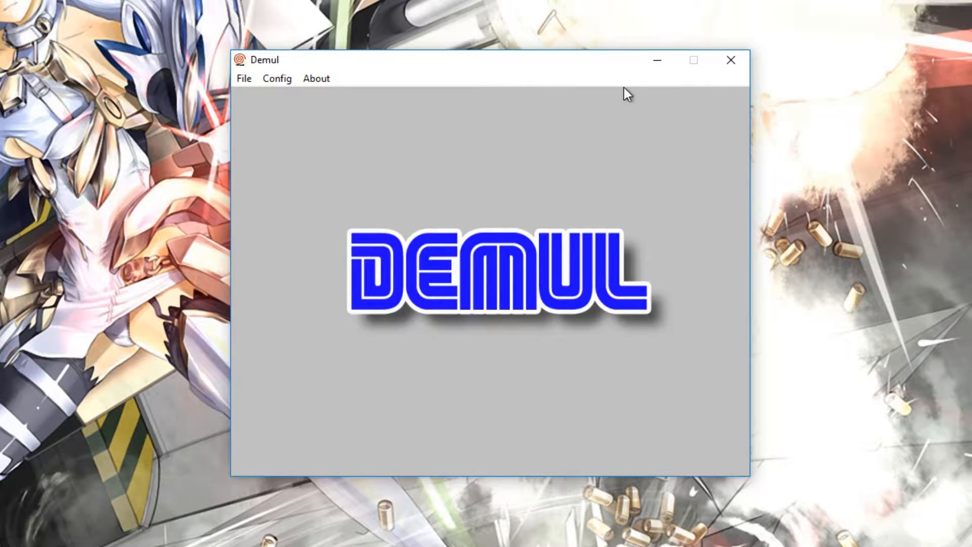
{"action": "left_click", "coordinate": [276, 78]}
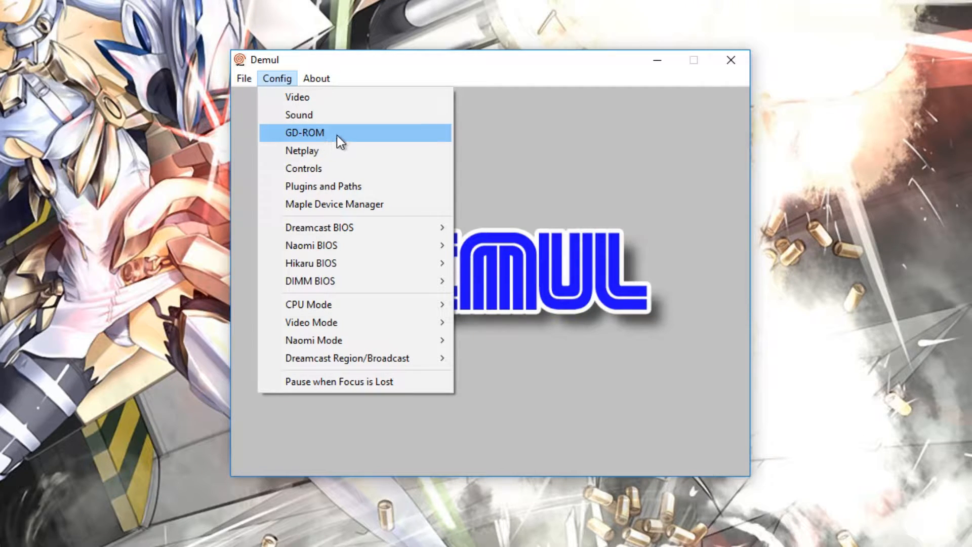
{"action": "left_click", "coordinate": [304, 132]}
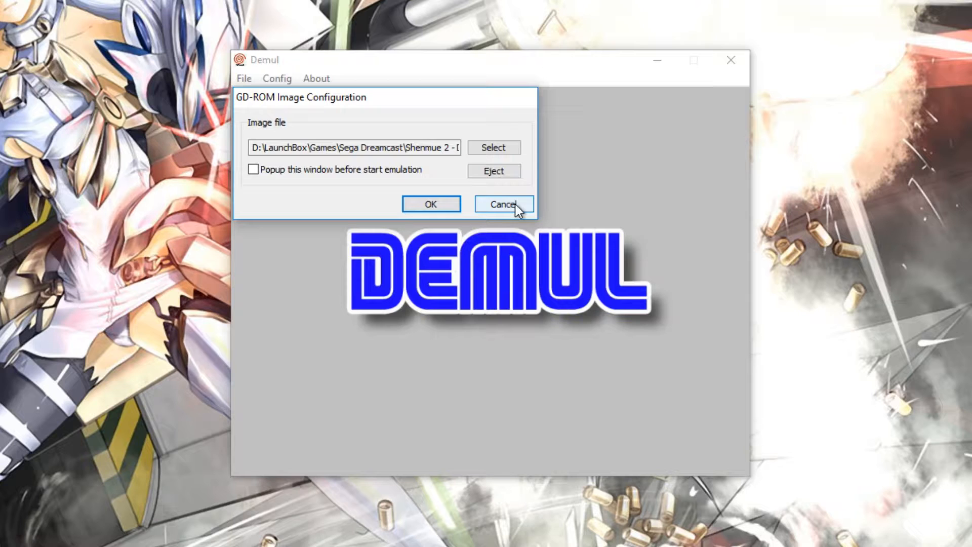
{"action": "left_click", "coordinate": [503, 204]}
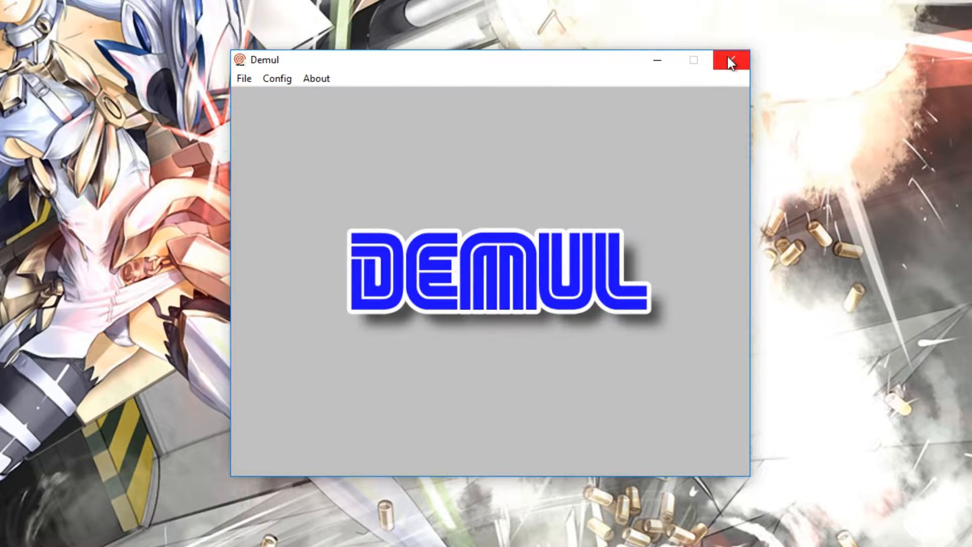
{"action": "mouse_move", "coordinate": [730, 62]}
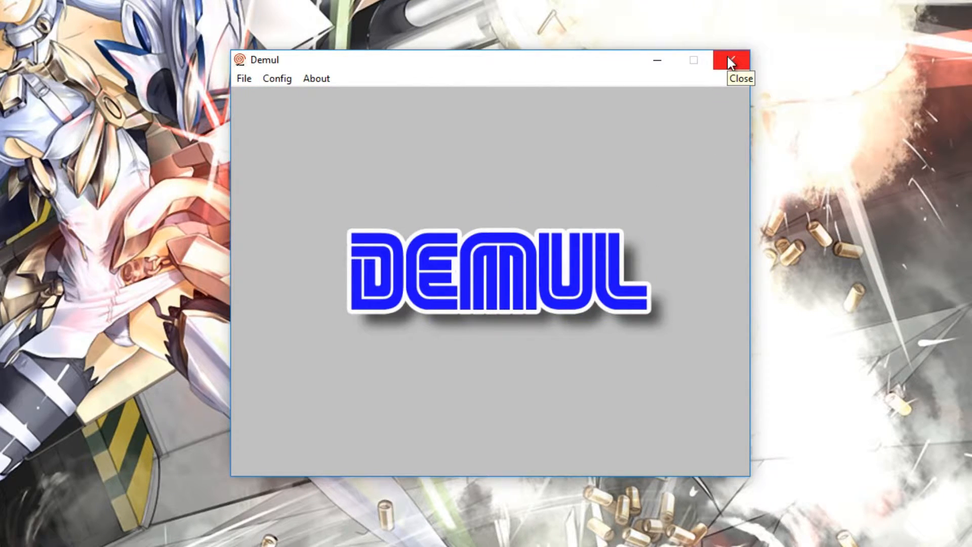